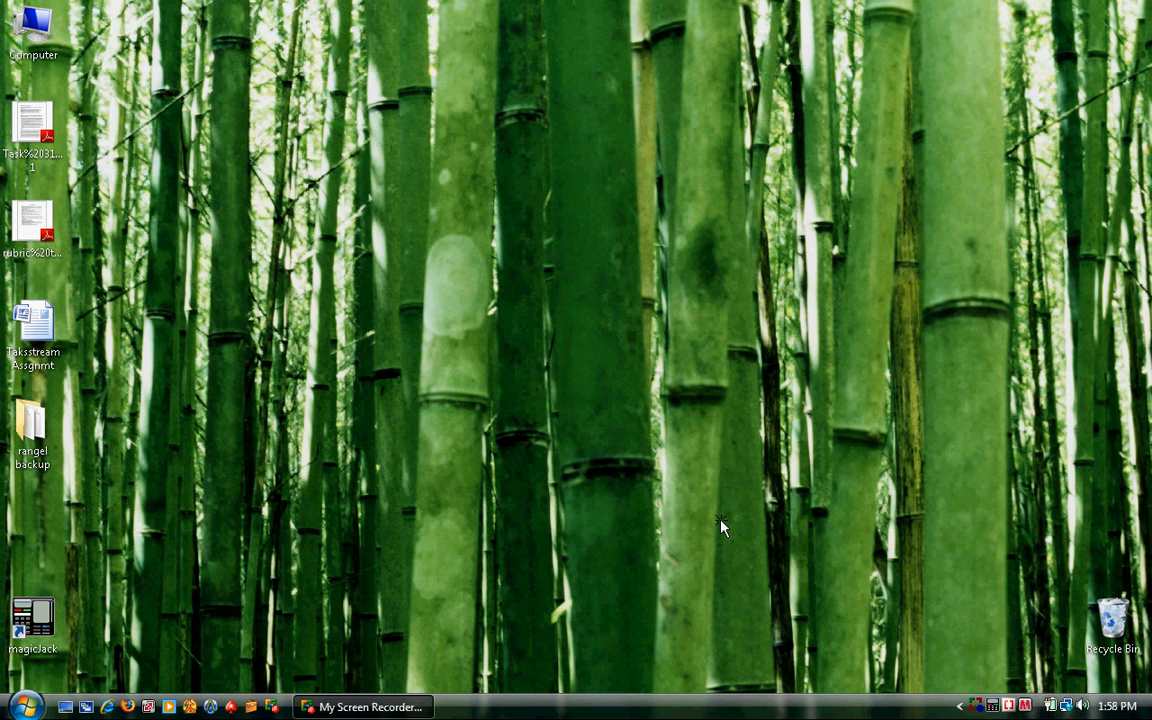
{"action": "mouse_move", "coordinate": [1012, 696]}
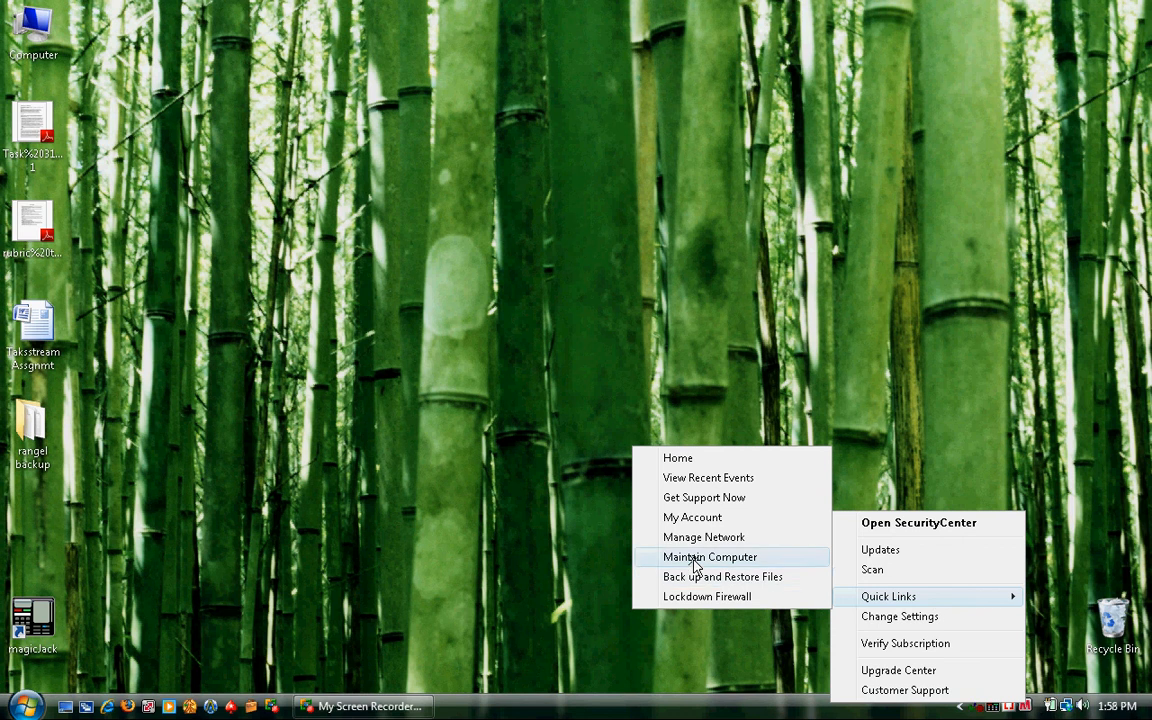
- Go to the Maintain Computer page from the Quick Links submenu
{"action": "left_click", "coordinate": [918, 522]}
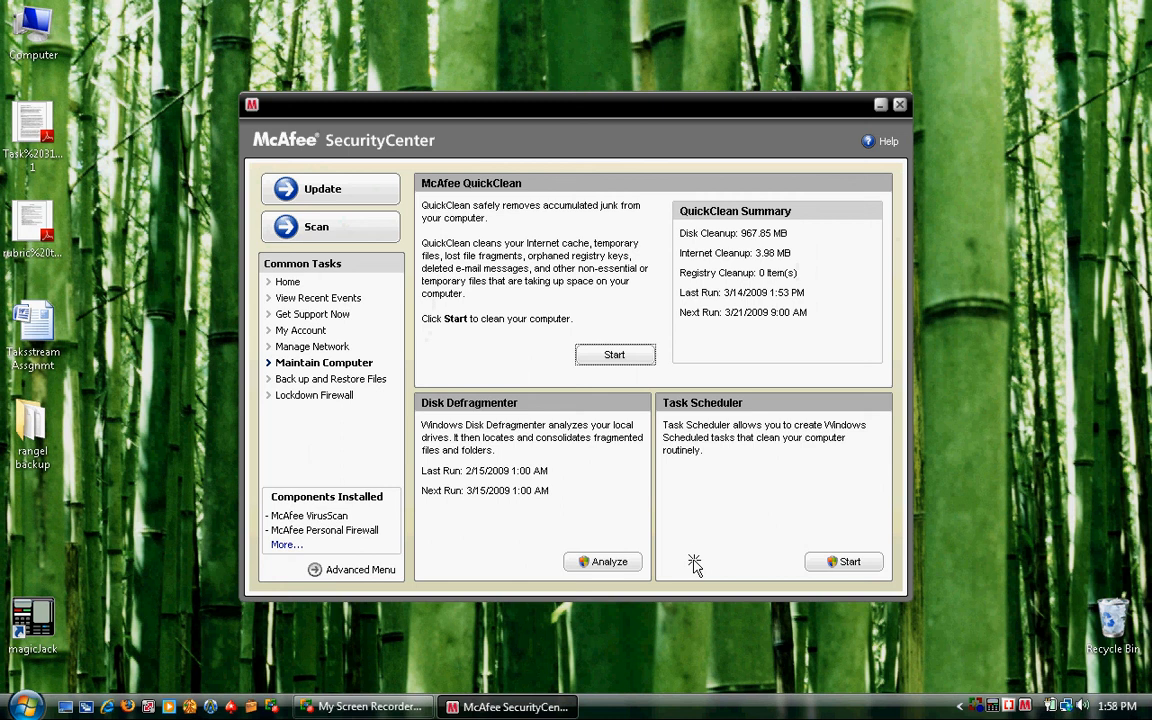
{"action": "mouse_move", "coordinate": [652, 418]}
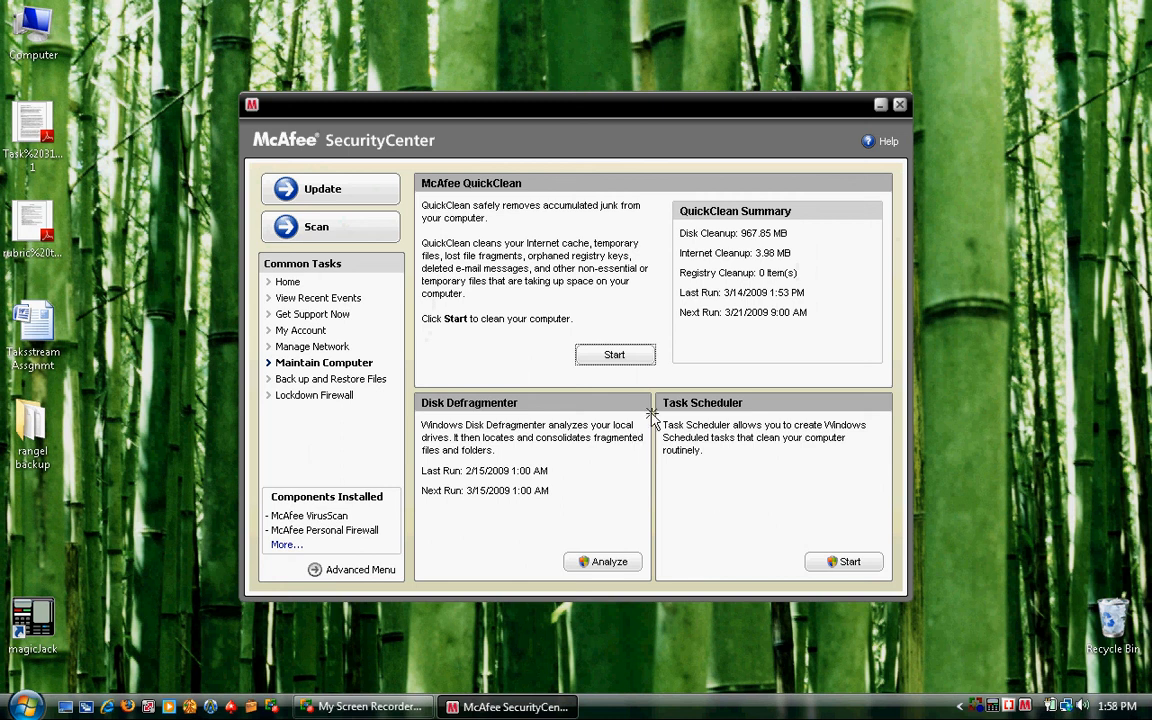
{"action": "mouse_move", "coordinate": [620, 376]}
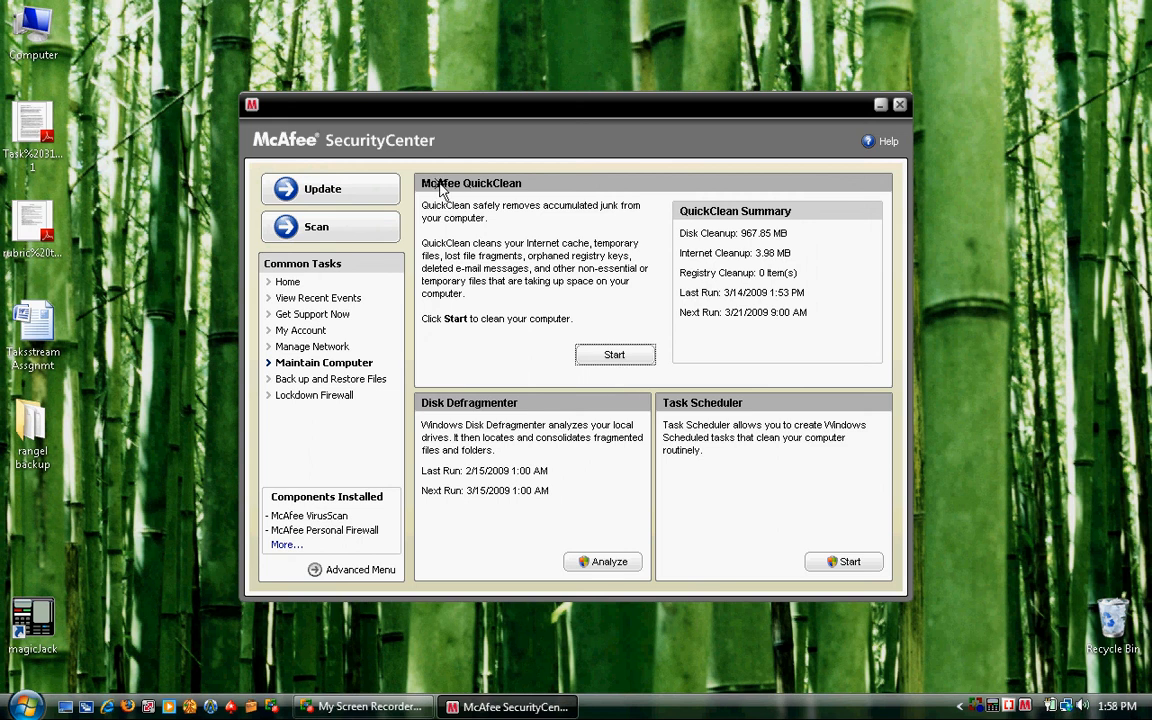
{"action": "mouse_move", "coordinate": [492, 176]}
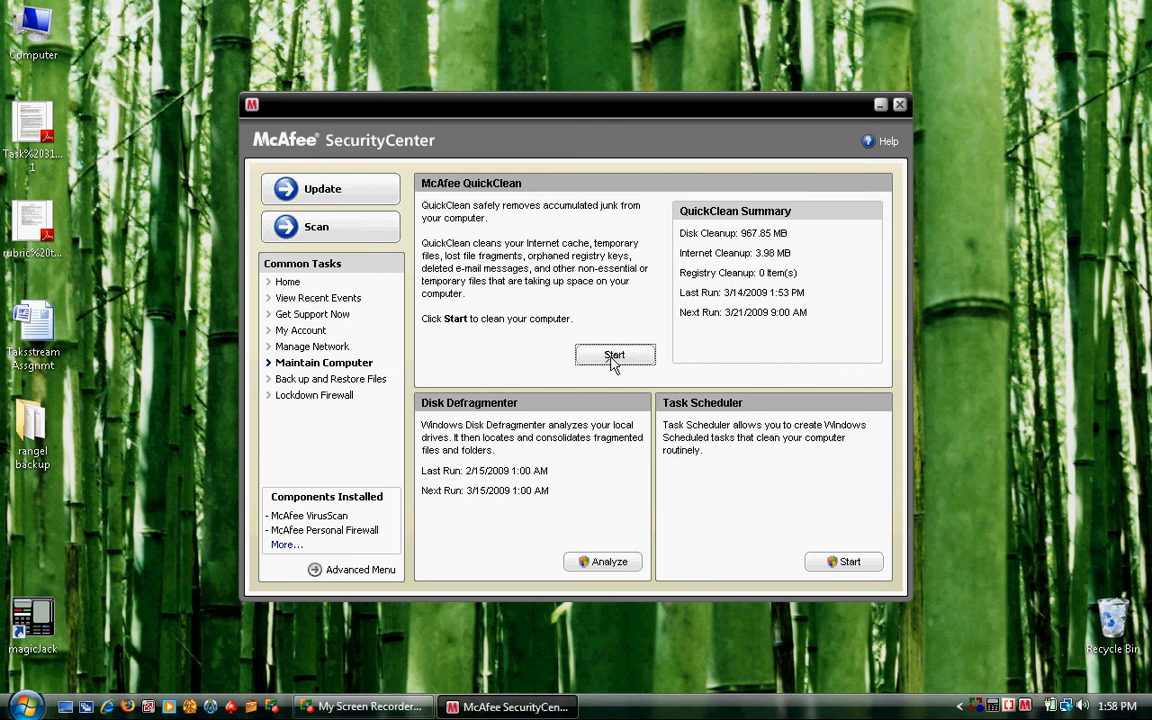
- Start QuickClean with the default cleaners and continue once the analysis finishes
{"action": "left_click", "coordinate": [614, 356]}
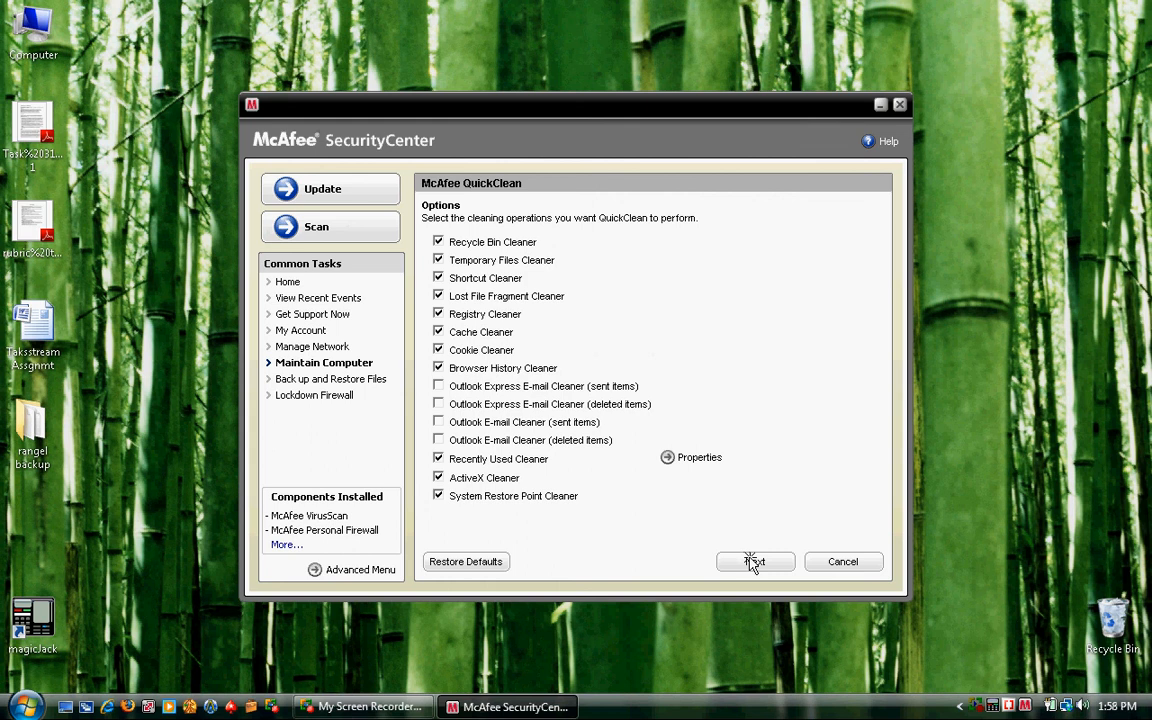
{"action": "left_click", "coordinate": [756, 560]}
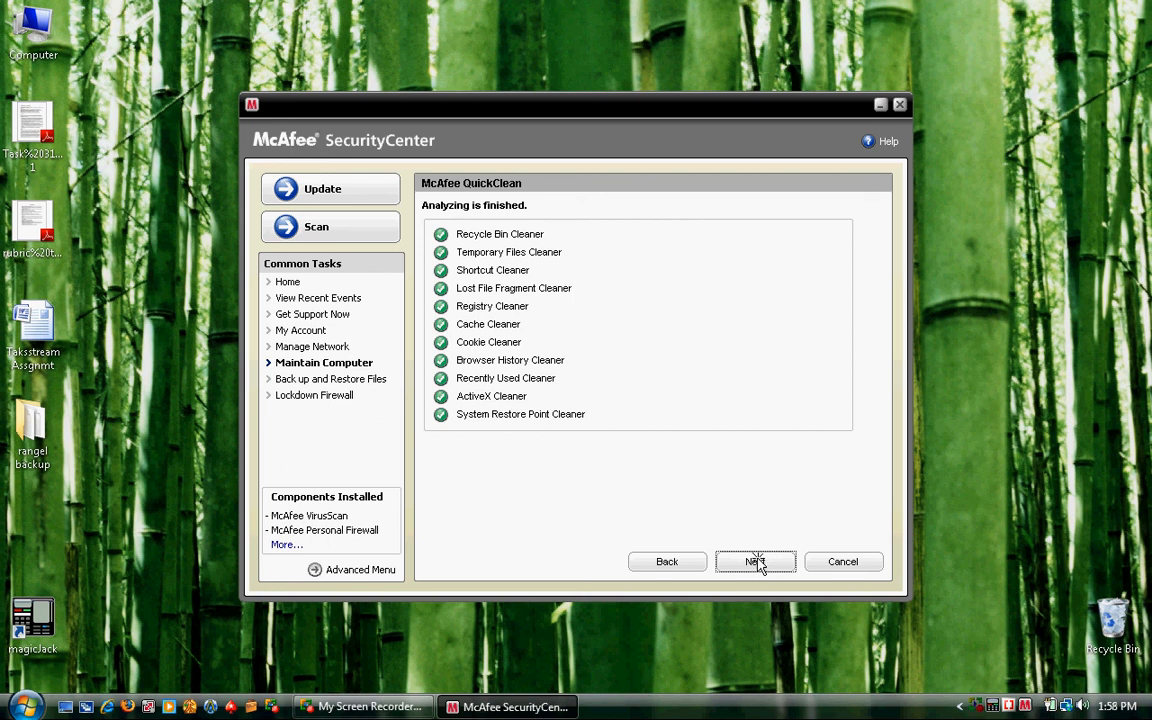
{"action": "left_click", "coordinate": [756, 560]}
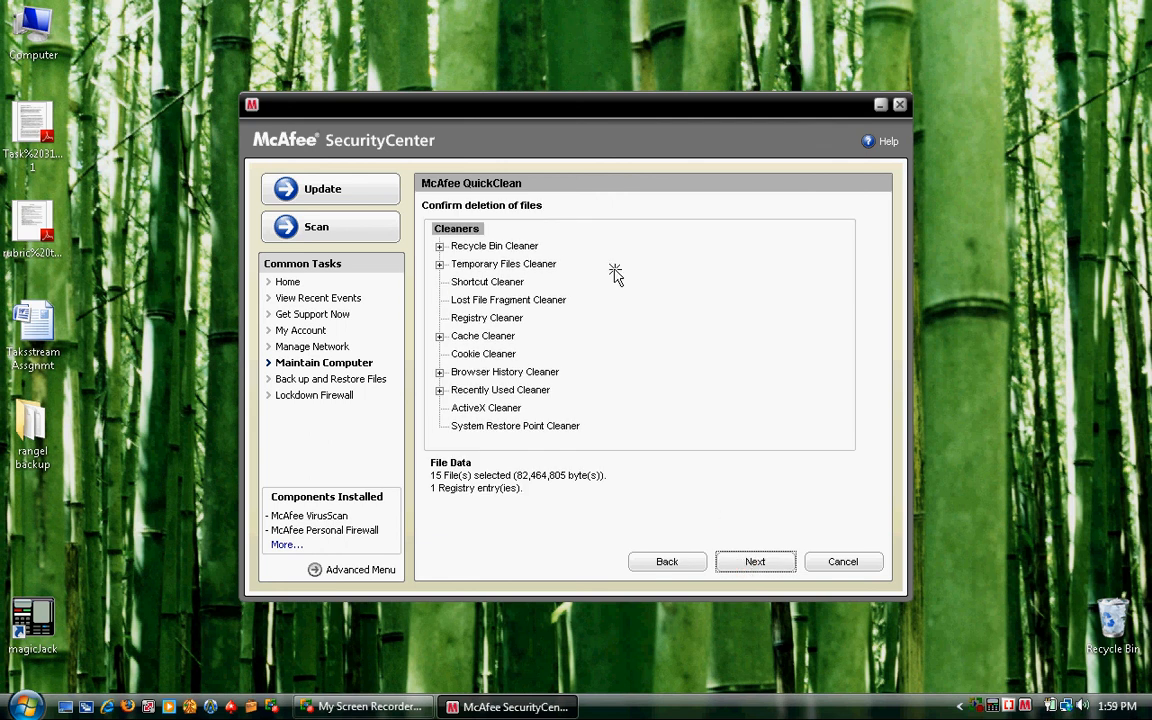
{"action": "mouse_move", "coordinate": [600, 244]}
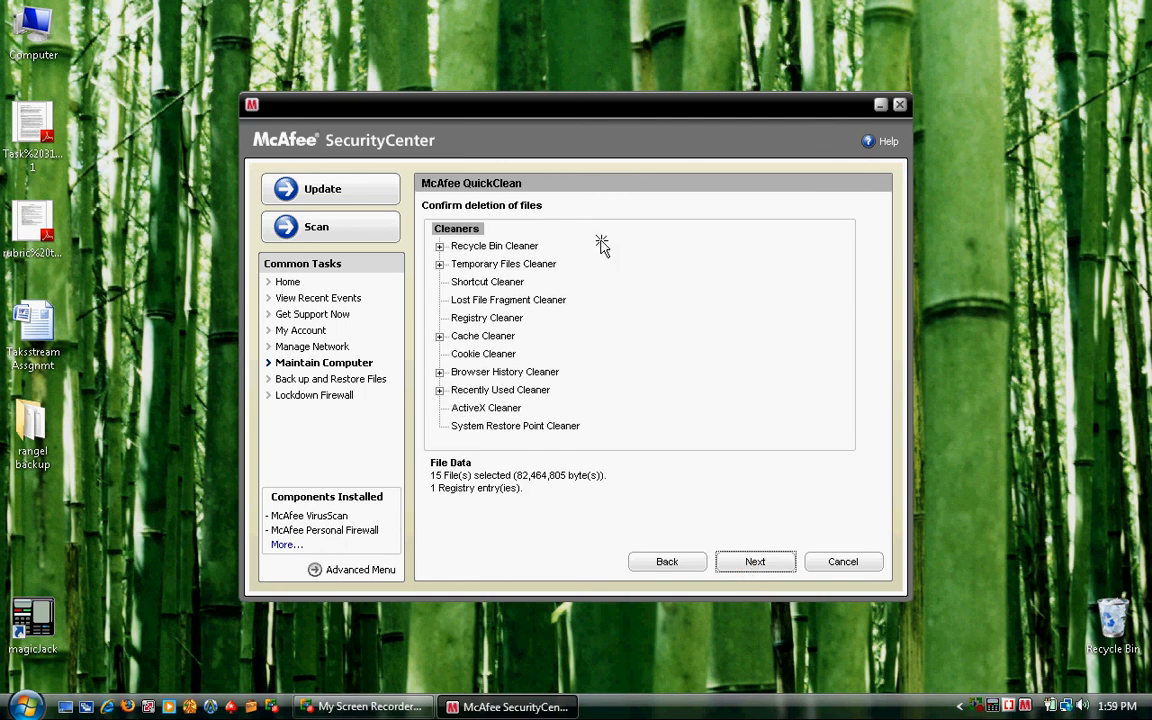
{"action": "mouse_move", "coordinate": [598, 310]}
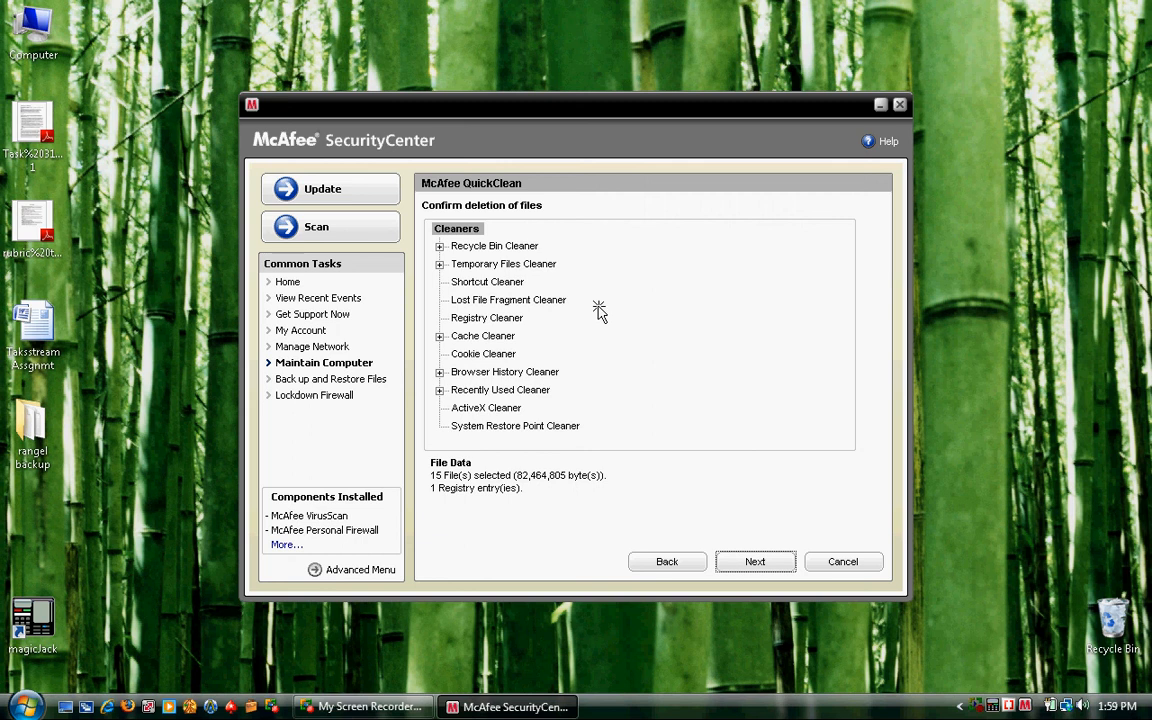
- Approve deleting the 15 files and 1 registry entry that were found
{"action": "left_click", "coordinate": [756, 560]}
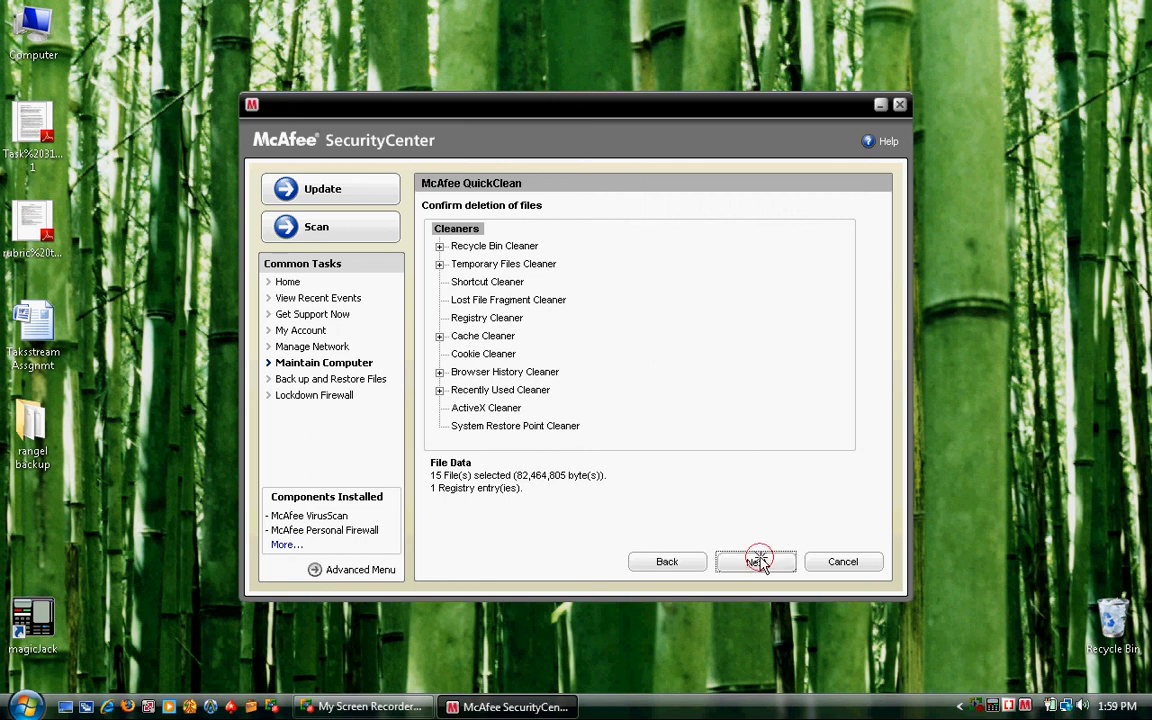
{"action": "left_click", "coordinate": [756, 560]}
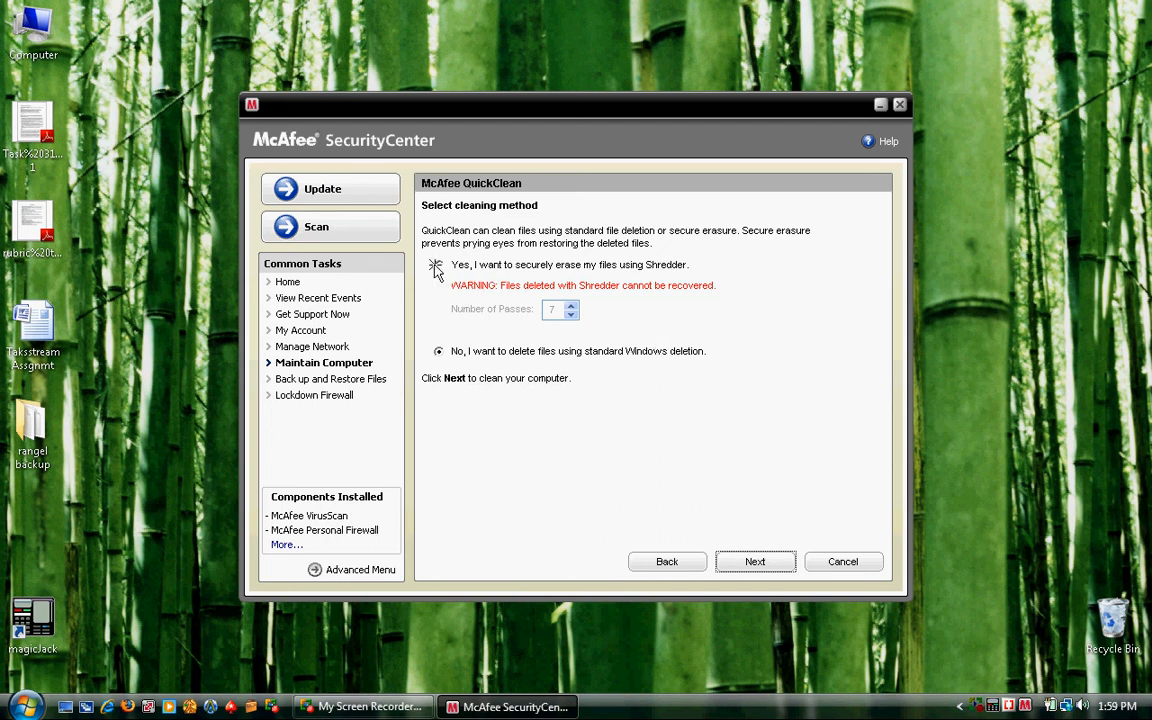
- Choose secure erasure with Shredder at 7 passes and continue
{"action": "left_click", "coordinate": [438, 264]}
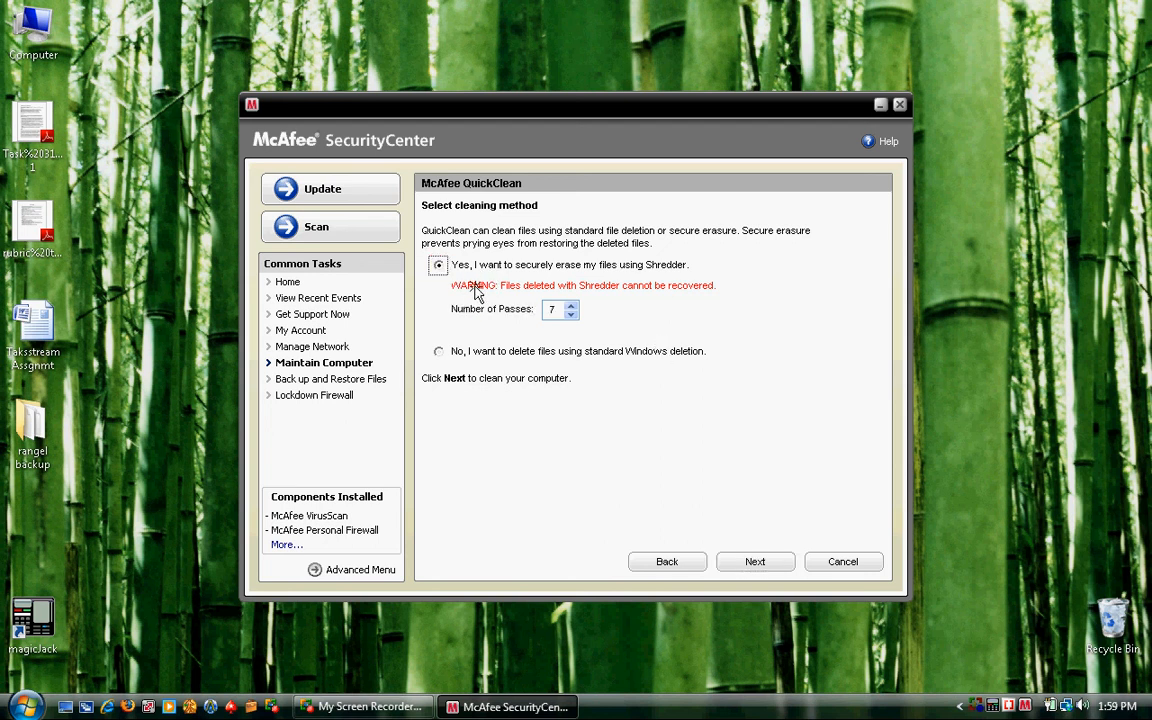
{"action": "mouse_move", "coordinate": [544, 296]}
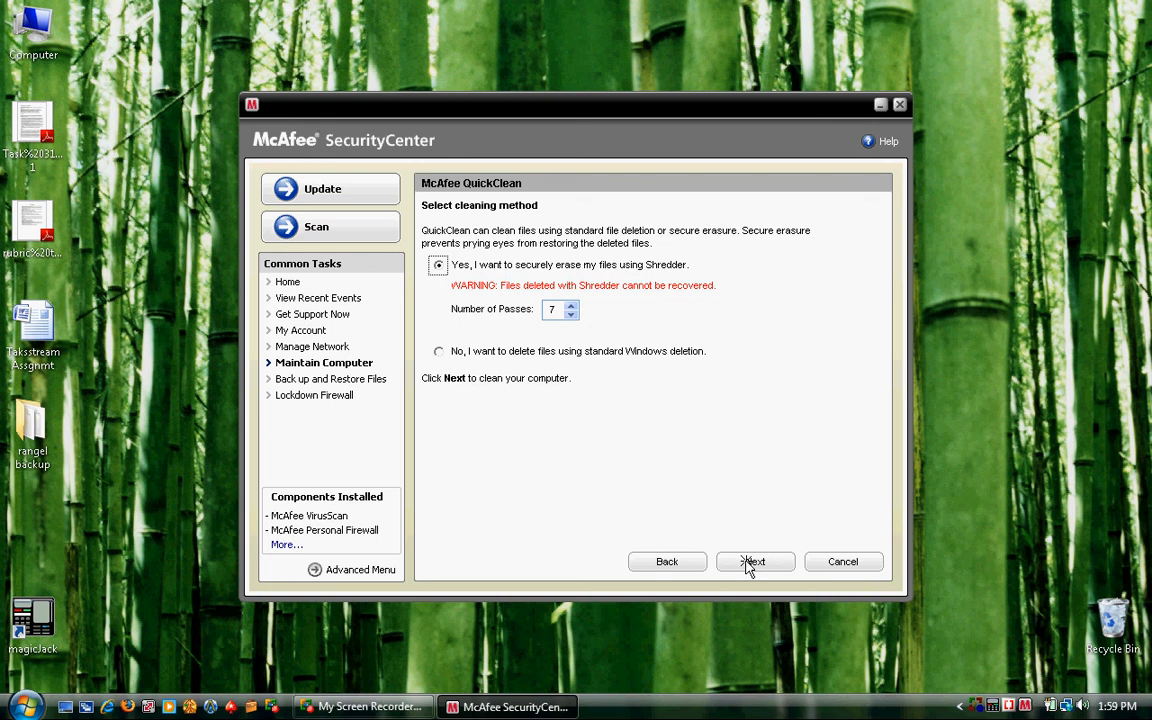
{"action": "left_click", "coordinate": [754, 560]}
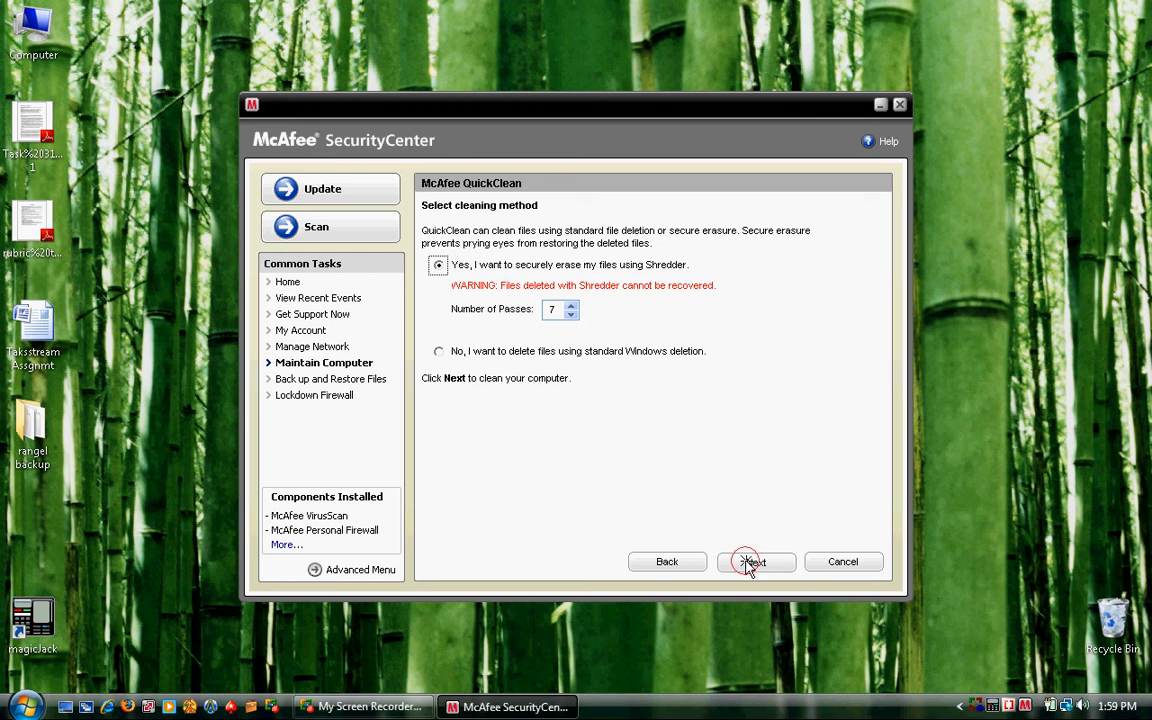
- Start the actual cleaning and let it run until 'Cleaning complete.' appears
{"action": "left_click", "coordinate": [756, 560]}
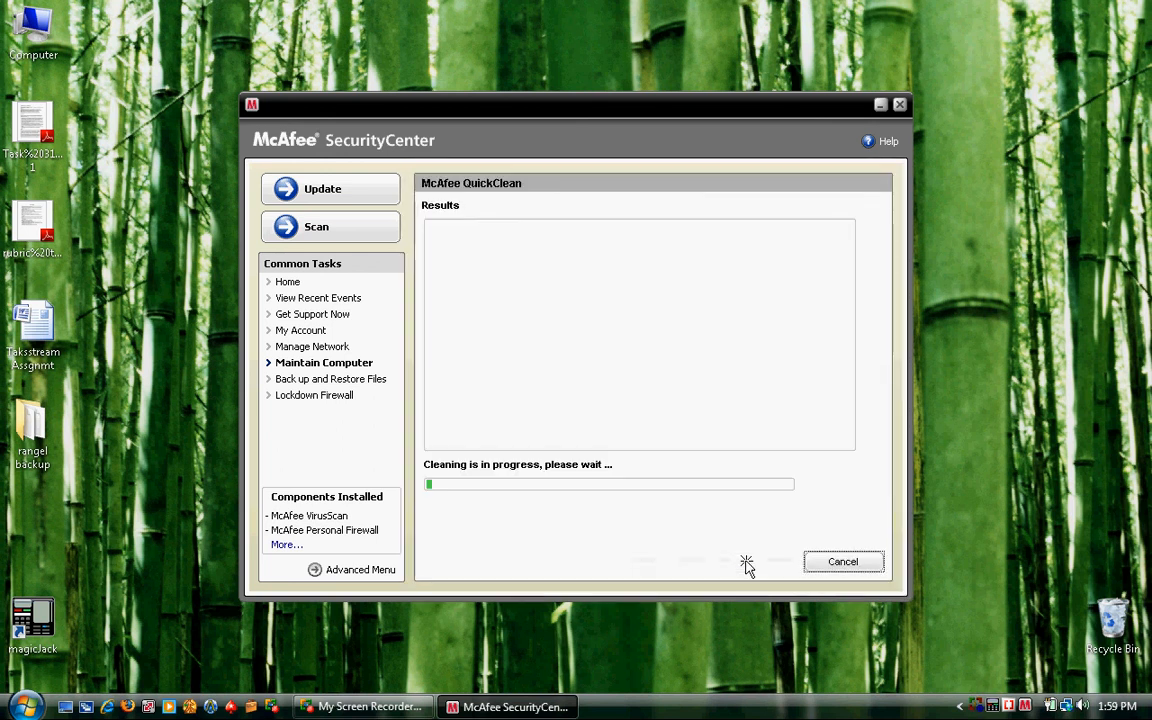
{"action": "mouse_move", "coordinate": [644, 544]}
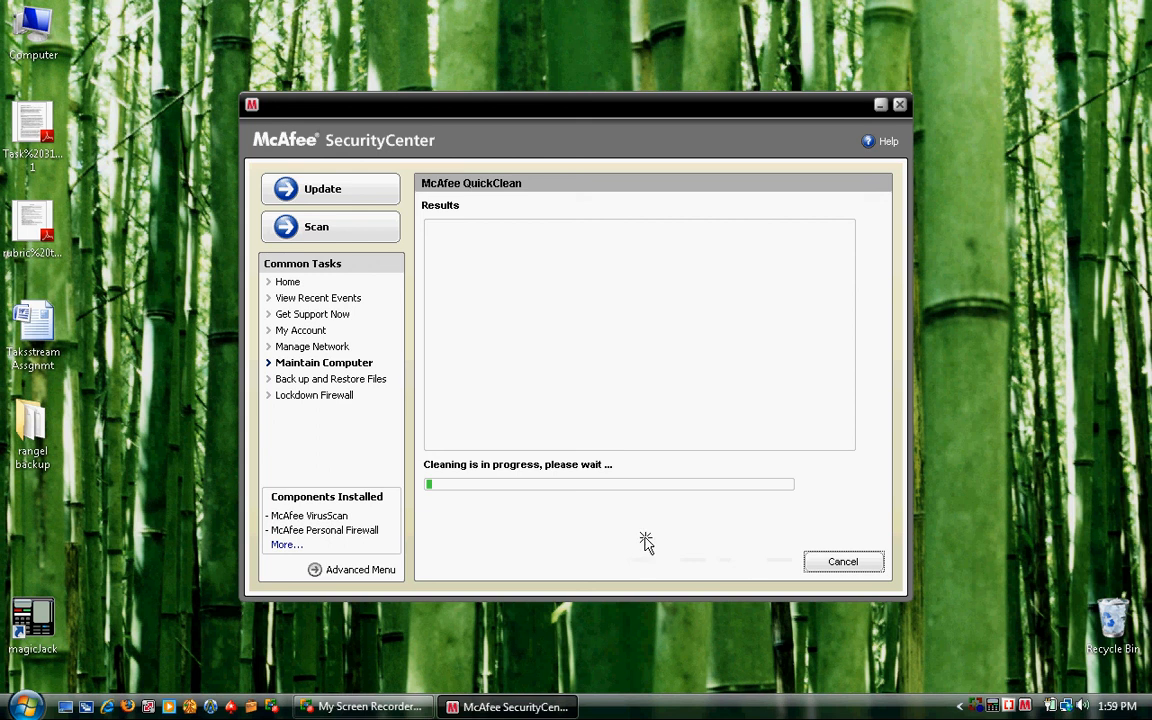
{"action": "mouse_move", "coordinate": [692, 542]}
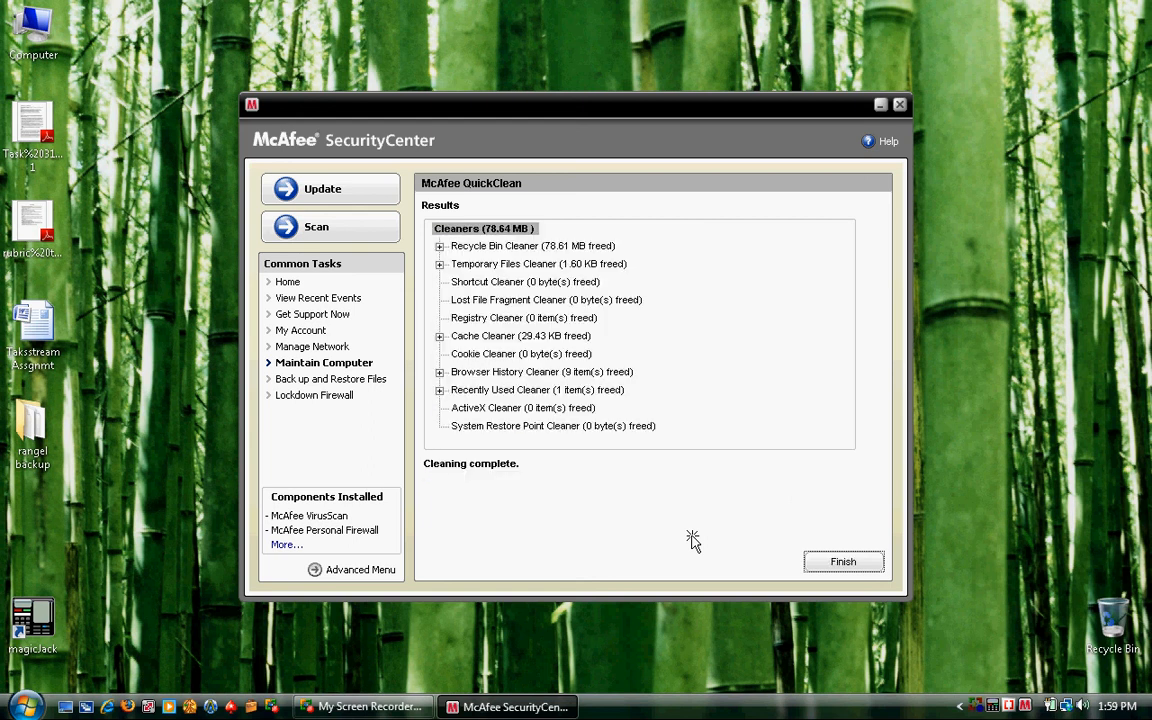
{"action": "mouse_move", "coordinate": [672, 244]}
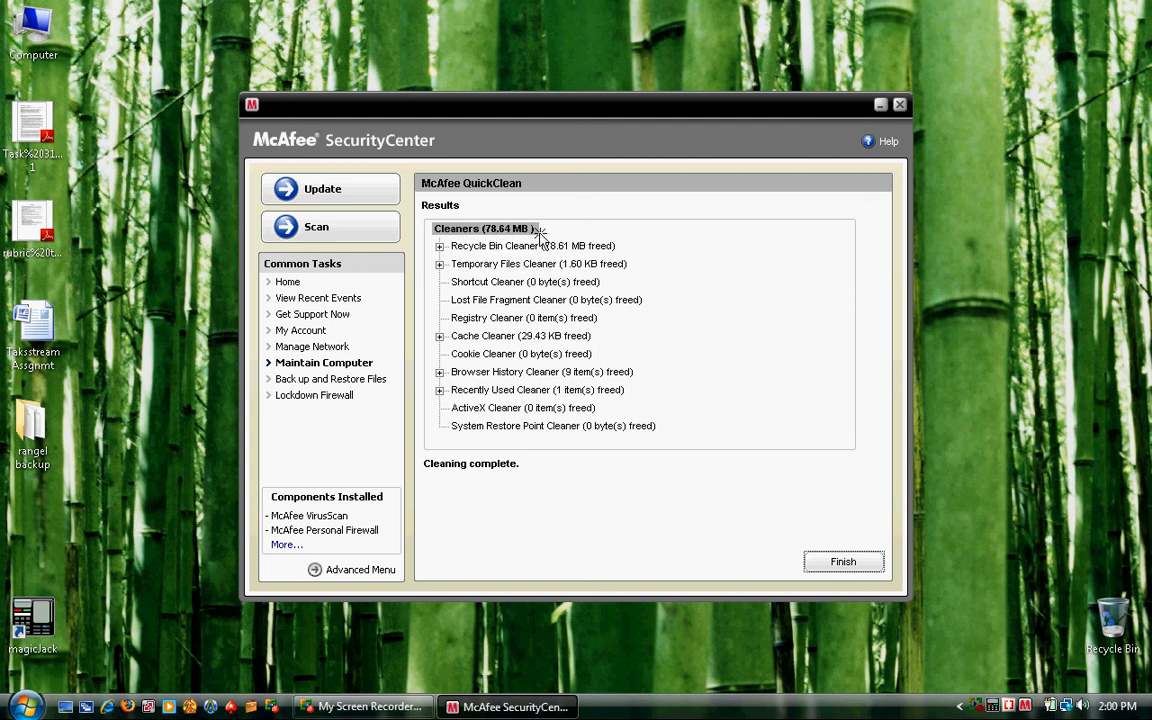
{"action": "mouse_move", "coordinate": [712, 328]}
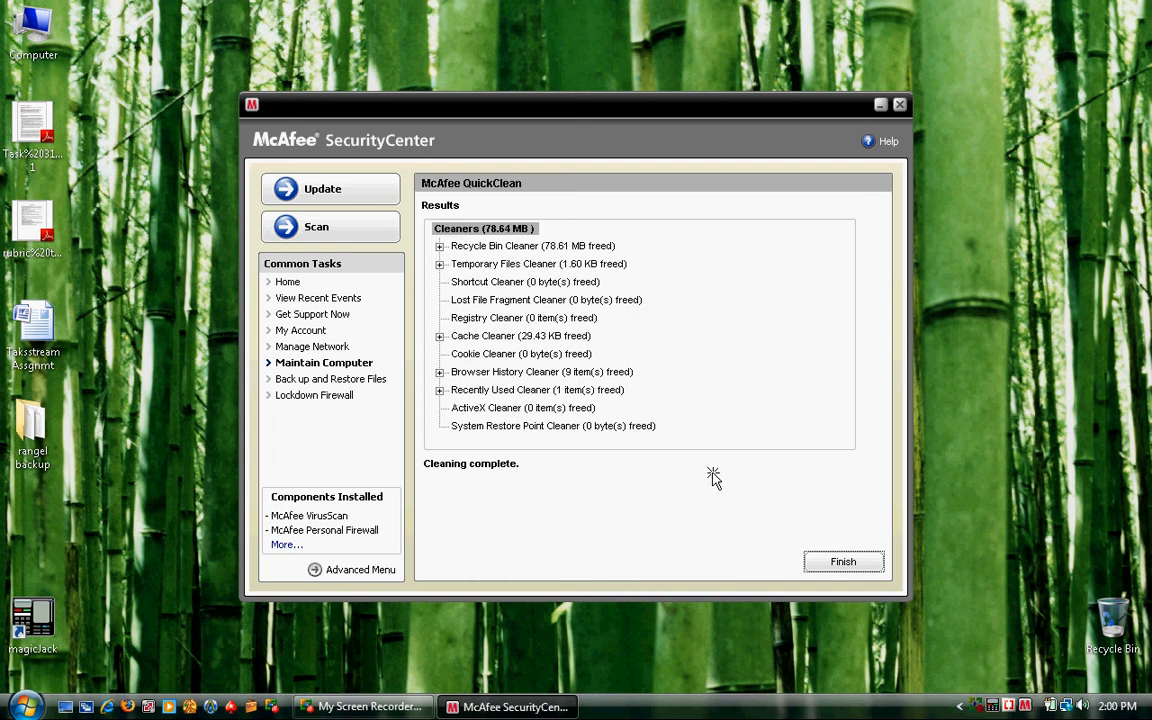
{"action": "mouse_move", "coordinate": [716, 510]}
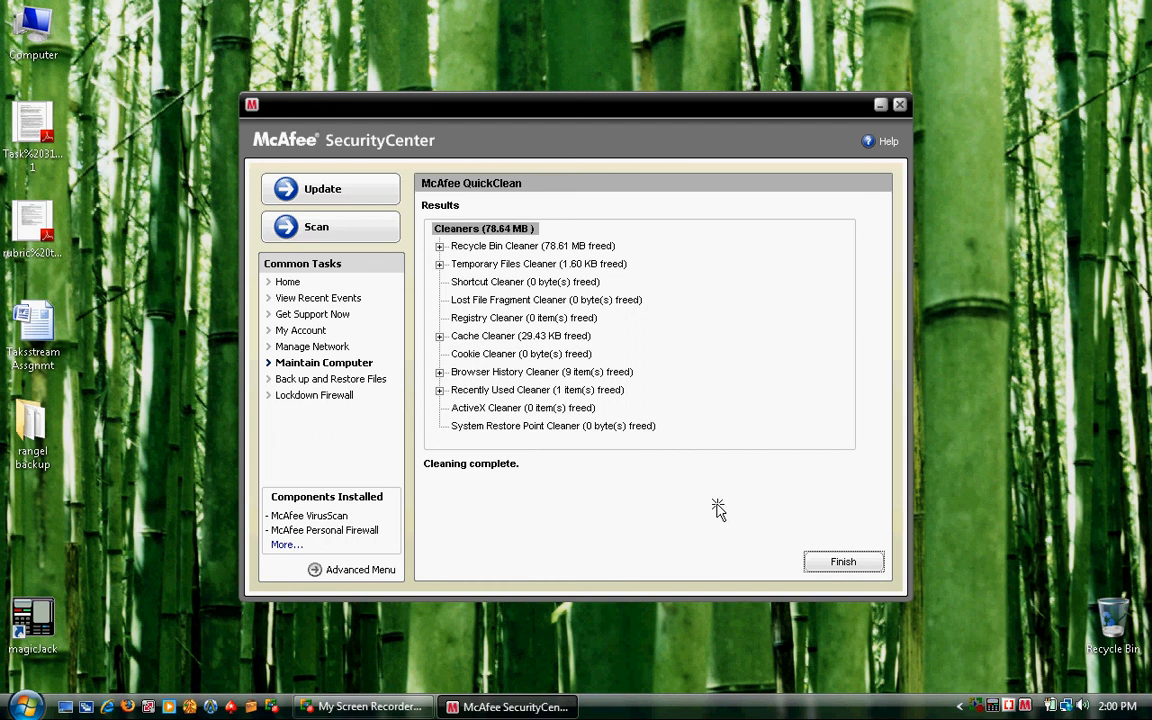
- Finish the wizard to see the summary with 78.62 MB disk and 29.43 KB internet cleanup
{"action": "left_click", "coordinate": [842, 560]}
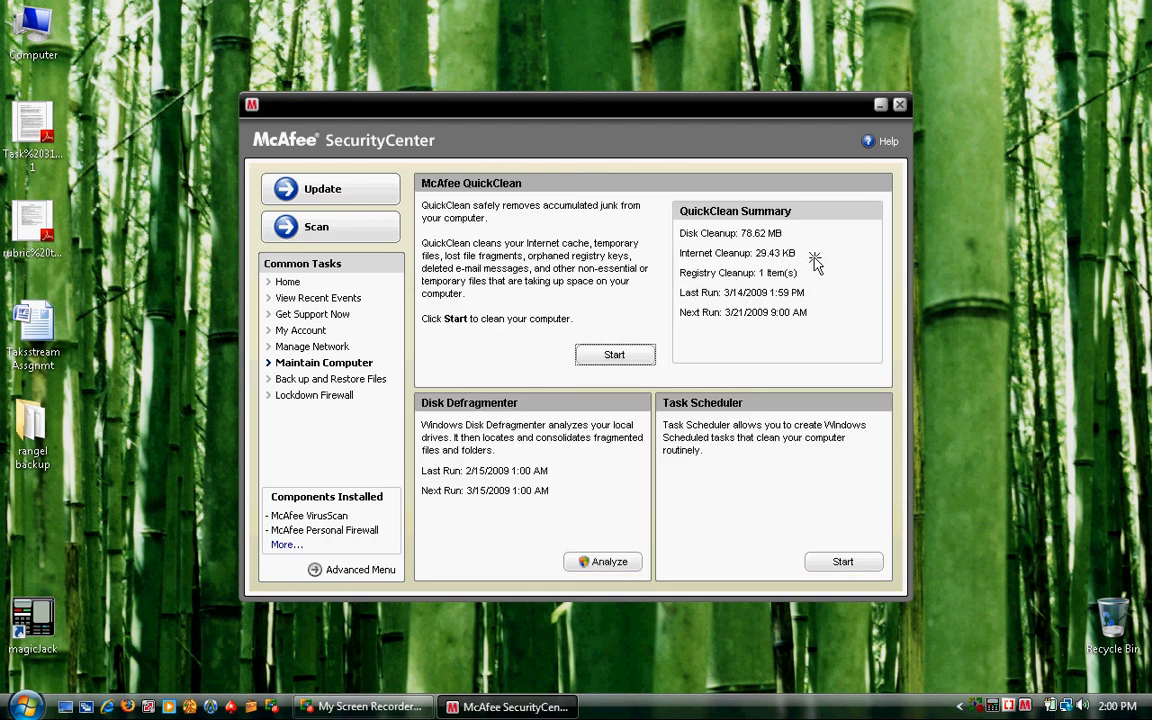
{"action": "mouse_move", "coordinate": [828, 360]}
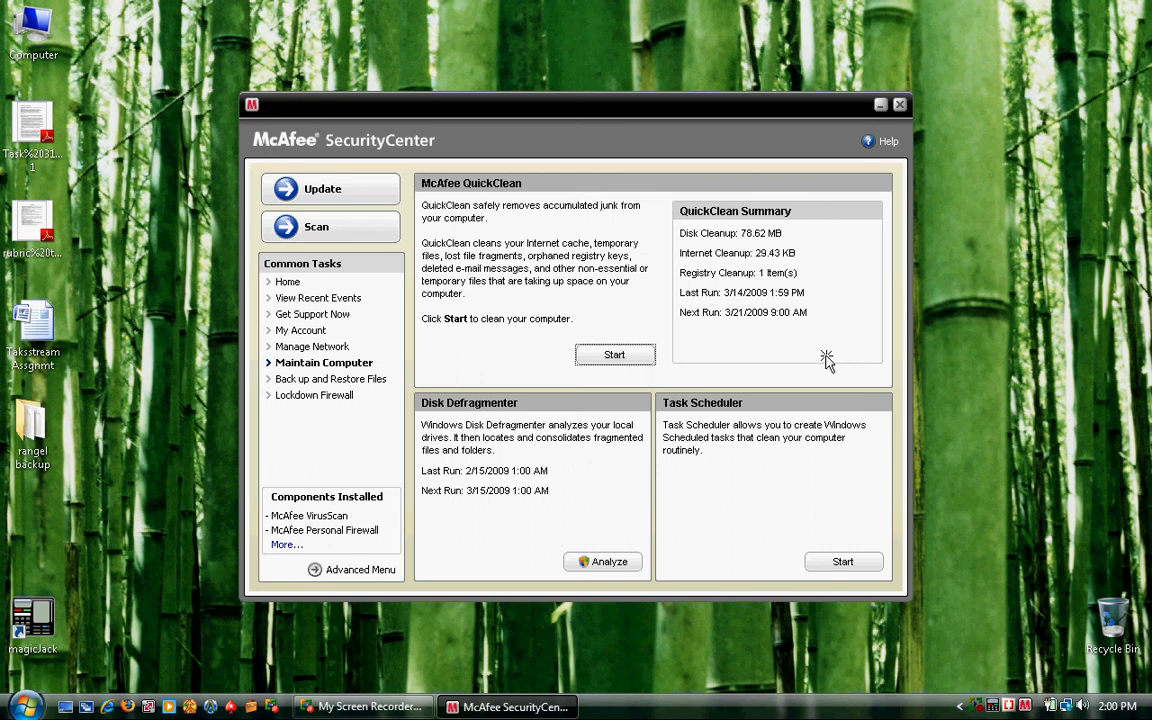
{"action": "mouse_move", "coordinate": [824, 360]}
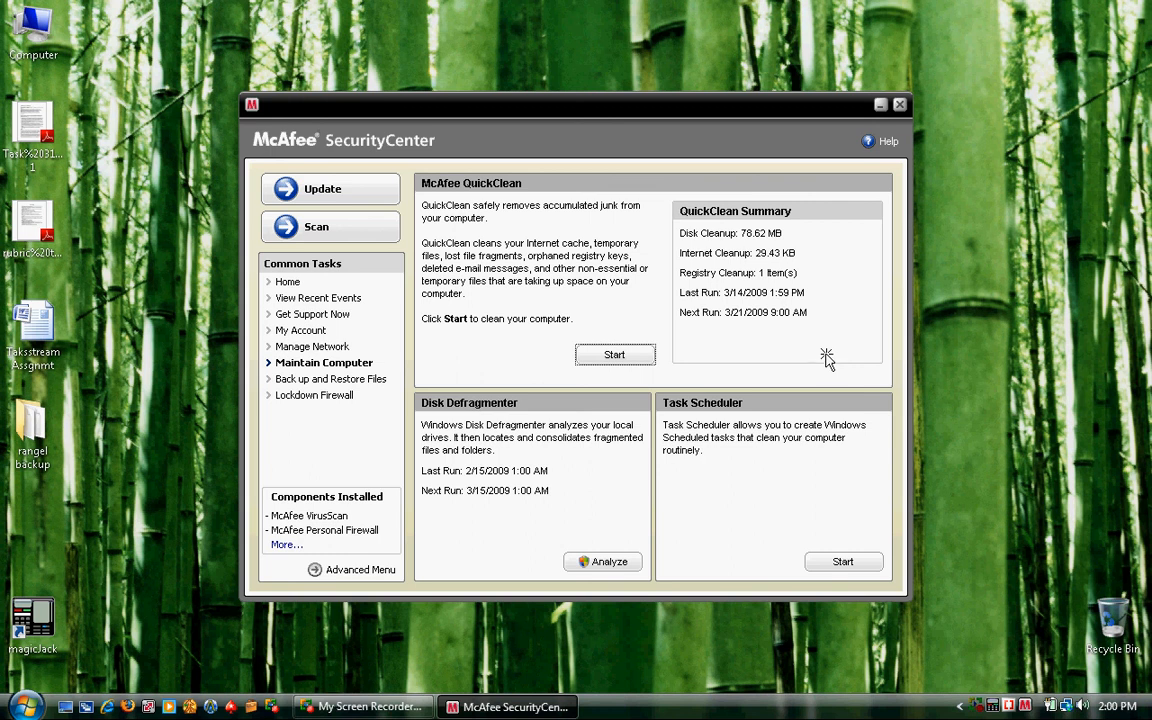